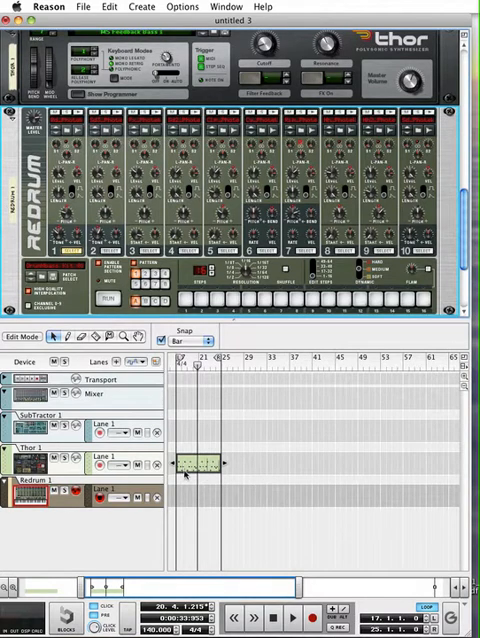
Browse Redrum 1 patches in the Reason Factory Sound Bank's Redrum Drum Kits folder.
{"action": "left_click", "coordinate": [200, 464]}
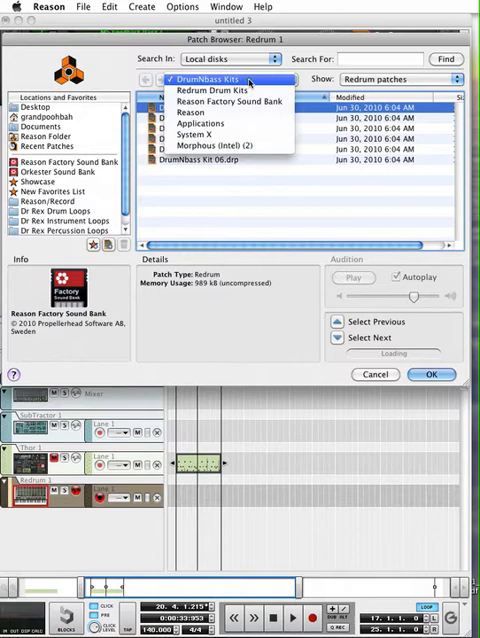
{"action": "left_click", "coordinate": [212, 88]}
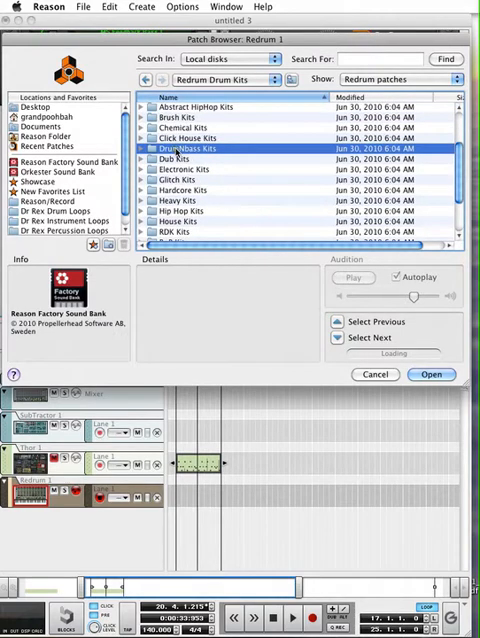
{"action": "double_click", "coordinate": [200, 148]}
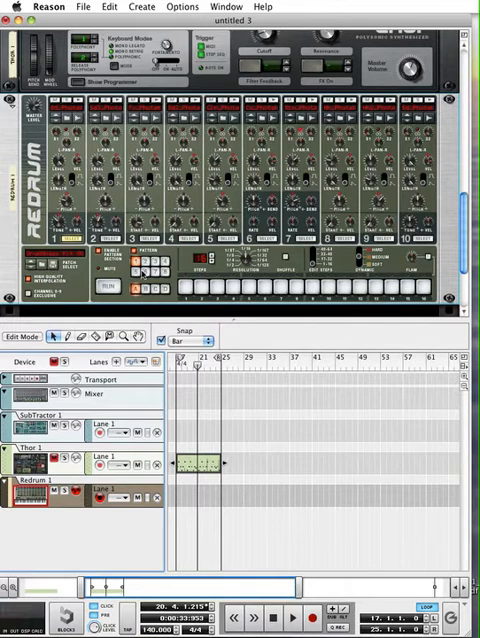
{"action": "mouse_move", "coordinate": [296, 286]}
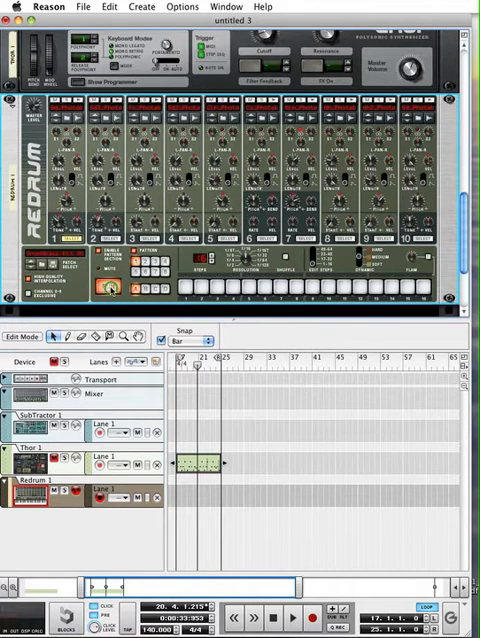
Enter drum steps on the Redrum pattern, the later one at a louder velocity.
{"action": "left_click", "coordinate": [106, 292]}
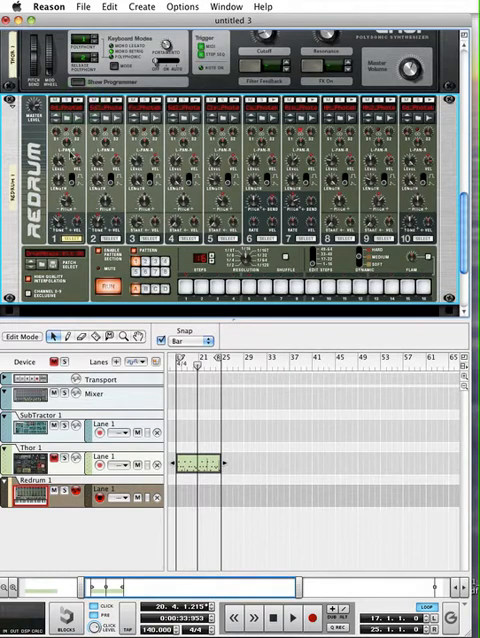
{"action": "left_click", "coordinate": [184, 288]}
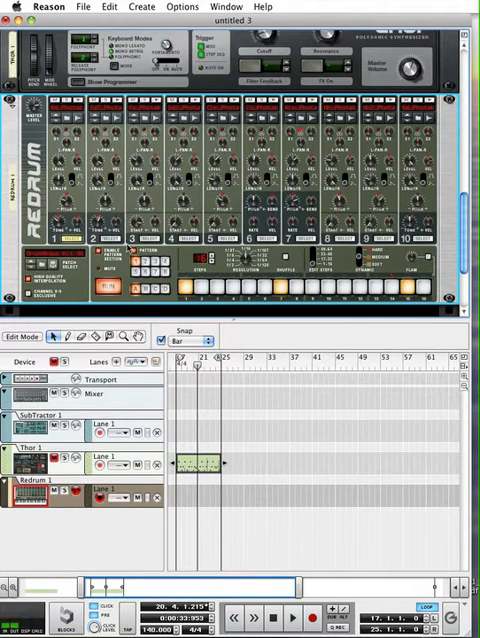
{"action": "left_click", "coordinate": [310, 288]}
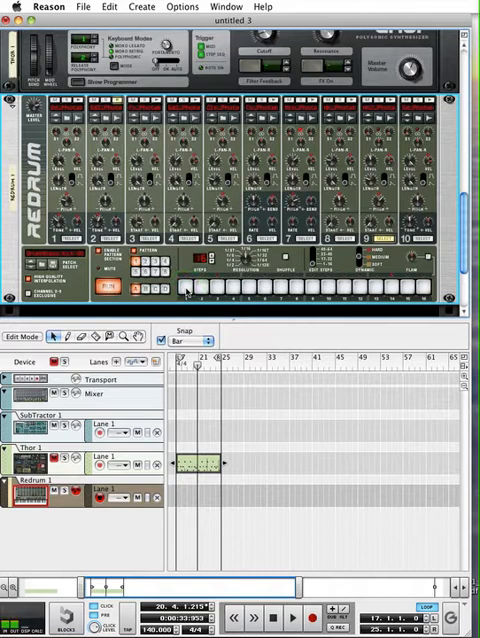
Add a further Redrum step at a higher velocity to continue the crescendo.
{"action": "left_click", "coordinate": [184, 292]}
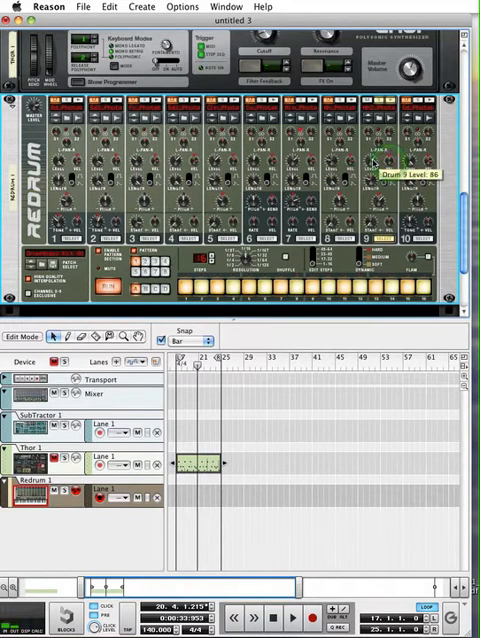
{"action": "mouse_move", "coordinate": [244, 284]}
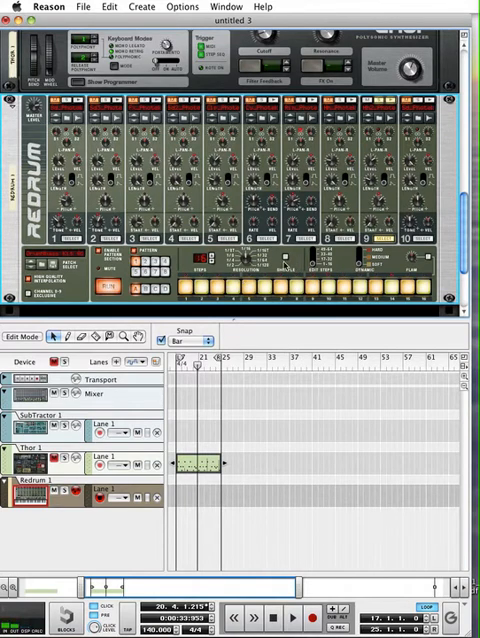
{"action": "mouse_move", "coordinate": [284, 262]}
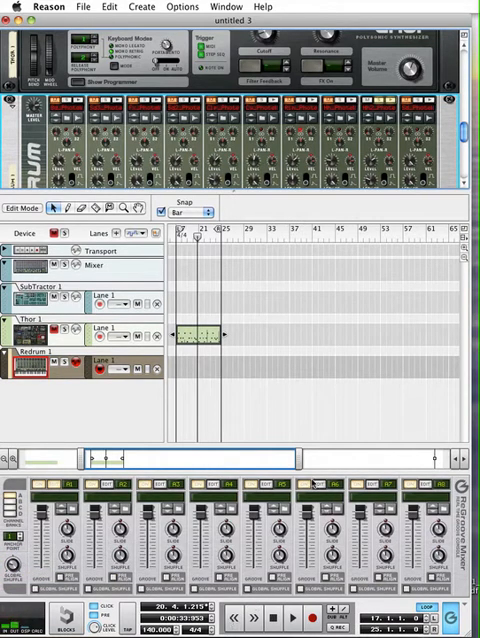
{"action": "mouse_move", "coordinate": [322, 442]}
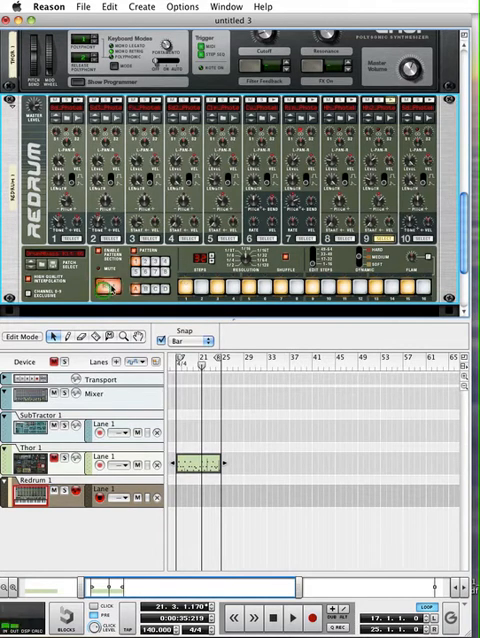
Switch off Redrum 1's Enable Pattern Section so its own sequencer stops.
{"action": "left_click", "coordinate": [100, 288]}
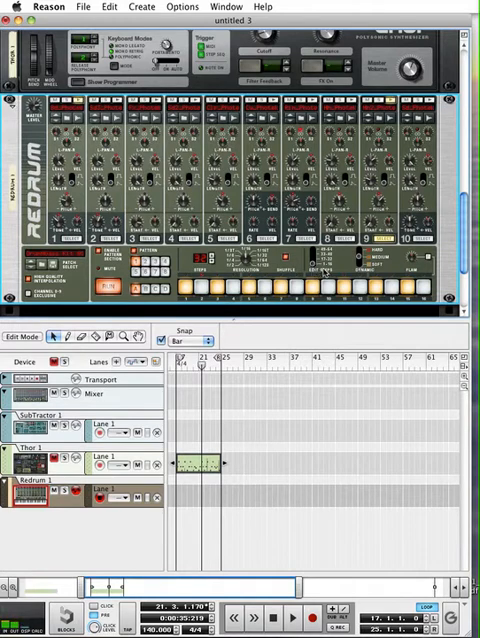
{"action": "mouse_move", "coordinate": [316, 264]}
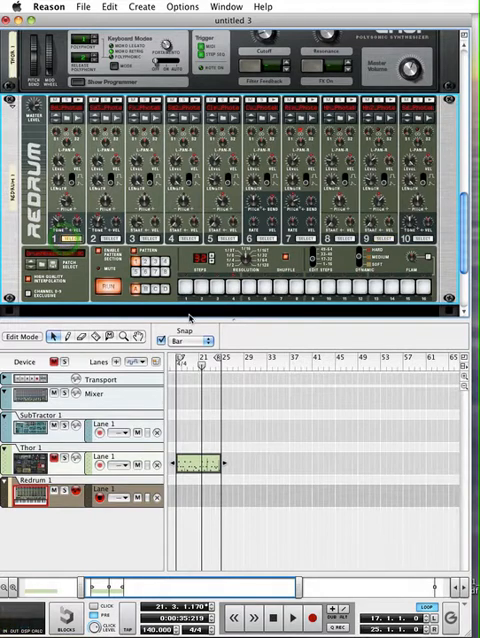
{"action": "left_click", "coordinate": [190, 284]}
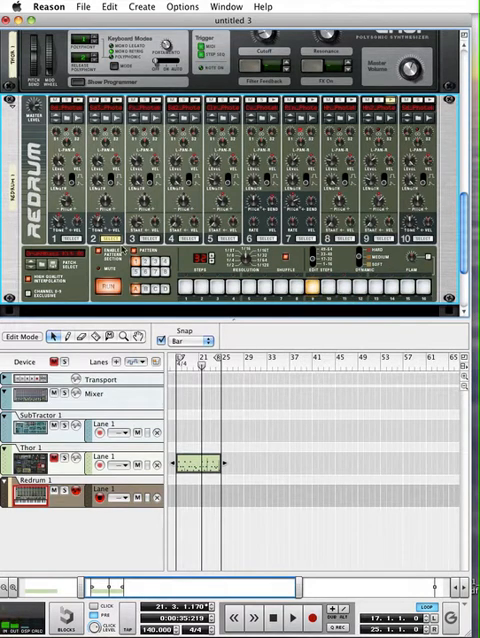
{"action": "left_click", "coordinate": [356, 288]}
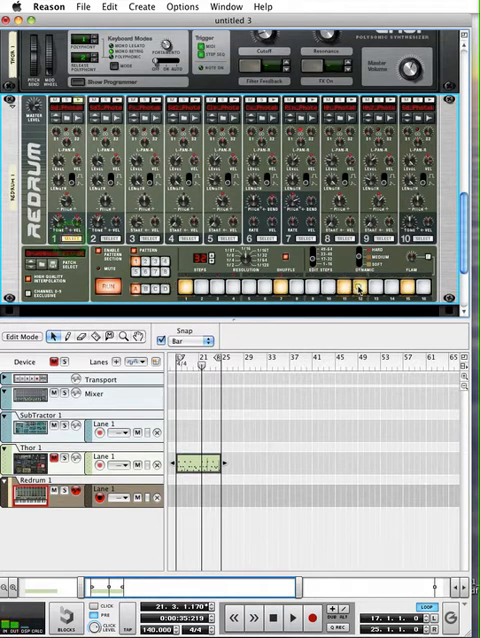
{"action": "left_click", "coordinate": [336, 286]}
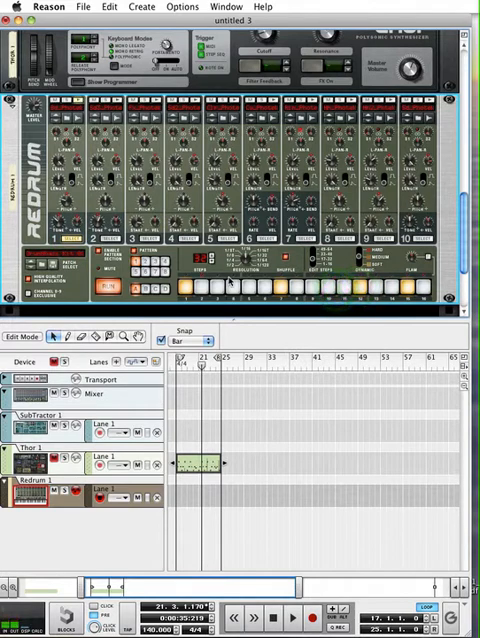
{"action": "mouse_move", "coordinate": [356, 288]}
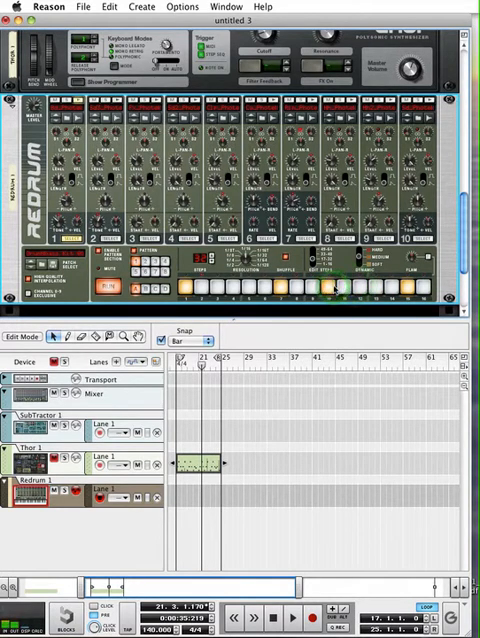
{"action": "left_click", "coordinate": [340, 288]}
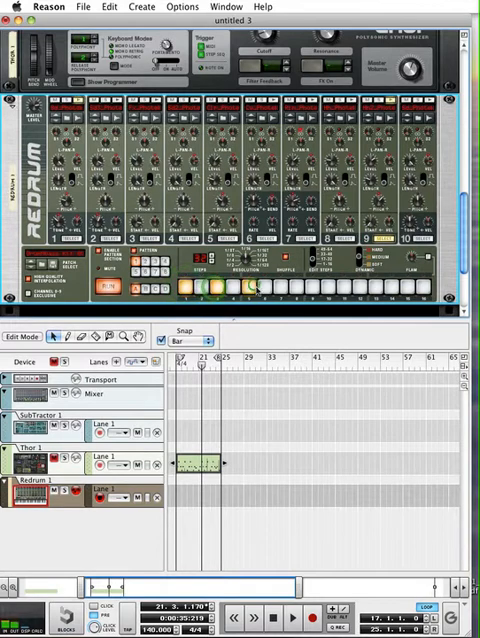
{"action": "left_click", "coordinate": [324, 288]}
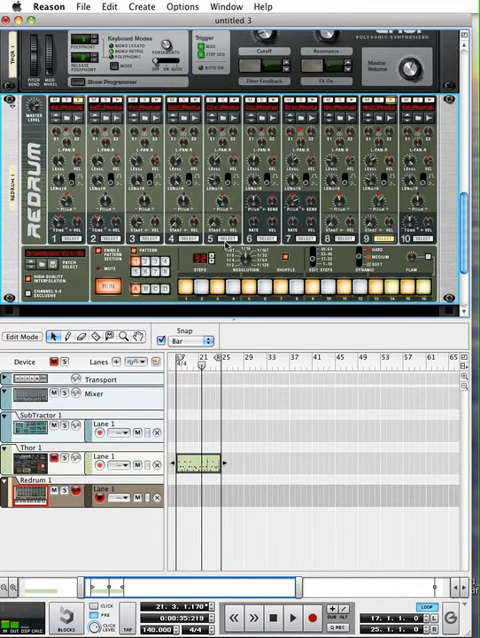
{"action": "left_click", "coordinate": [312, 292]}
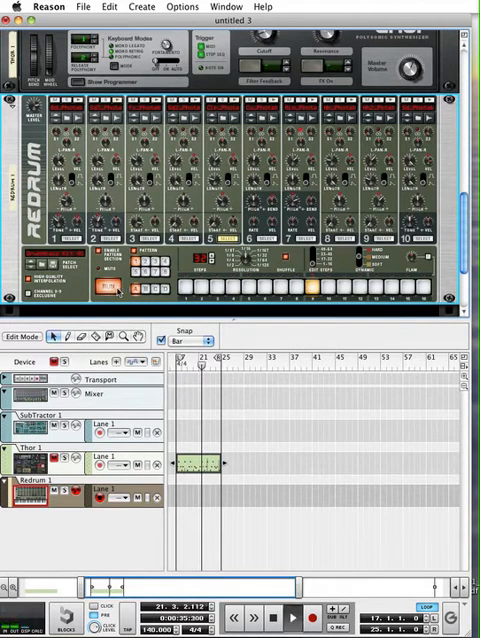
{"action": "left_click", "coordinate": [104, 290]}
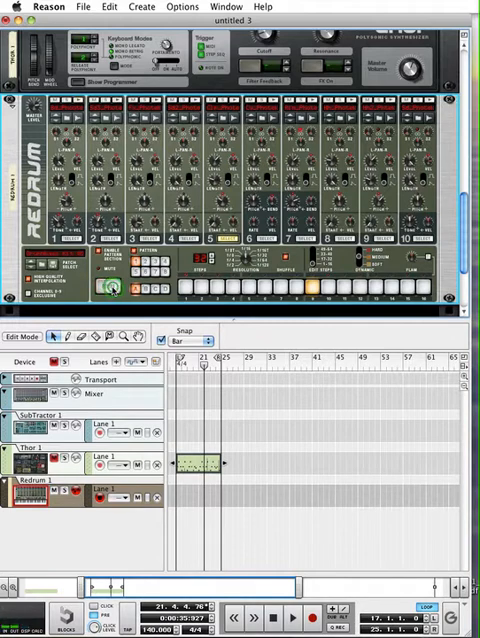
{"action": "left_click", "coordinate": [110, 288]}
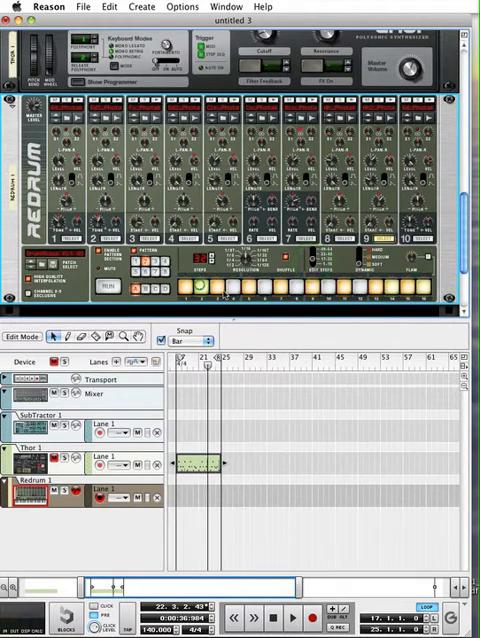
{"action": "left_click", "coordinate": [298, 288]}
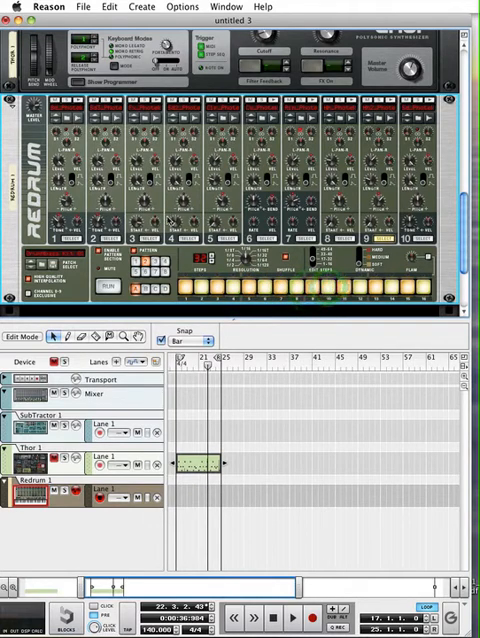
Switch the Redrum between Pattern Select buttons to play another pattern.
{"action": "left_click", "coordinate": [108, 288]}
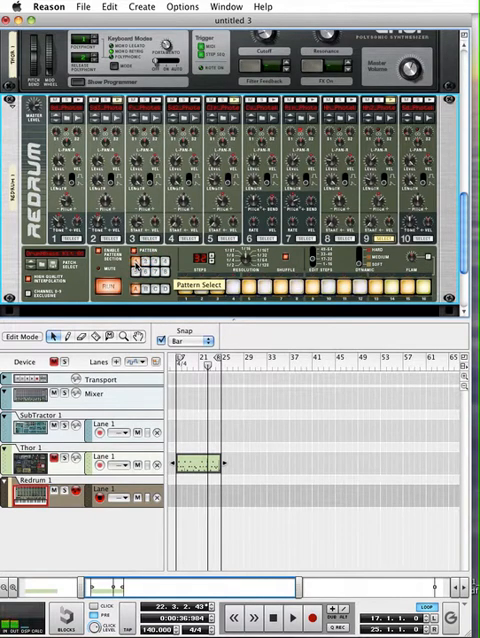
{"action": "left_click", "coordinate": [184, 288]}
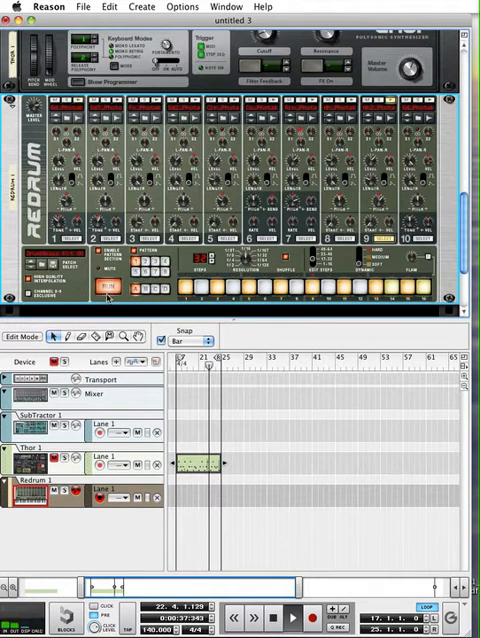
{"action": "left_click", "coordinate": [108, 288]}
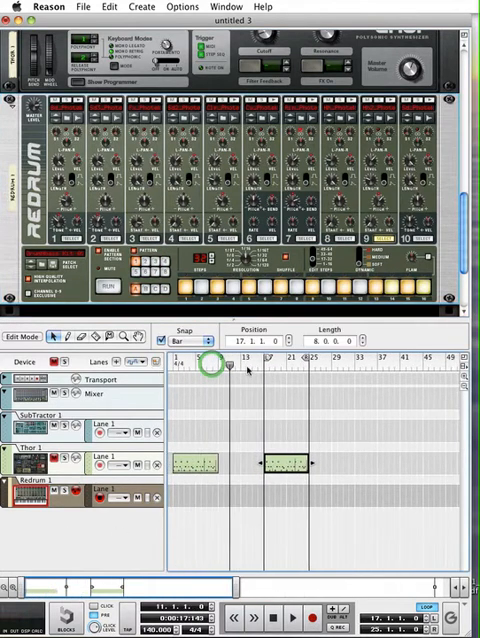
Place a clip further along the sequencer lane for the Redrum arrangement.
{"action": "left_click", "coordinate": [264, 366]}
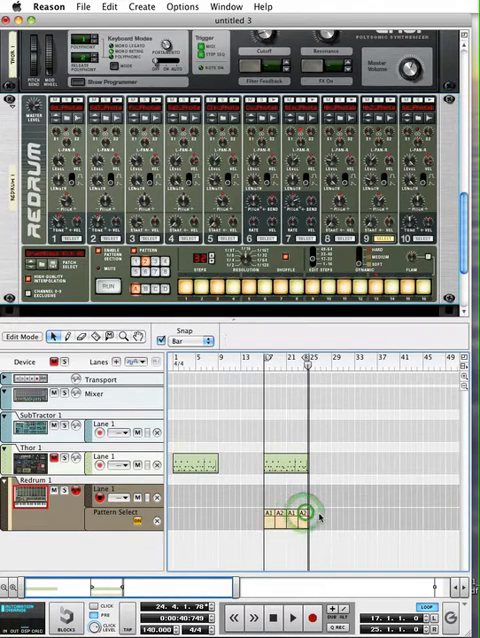
Remove the pattern clip from the Redrum lane in the sequencer.
{"action": "left_click", "coordinate": [296, 516]}
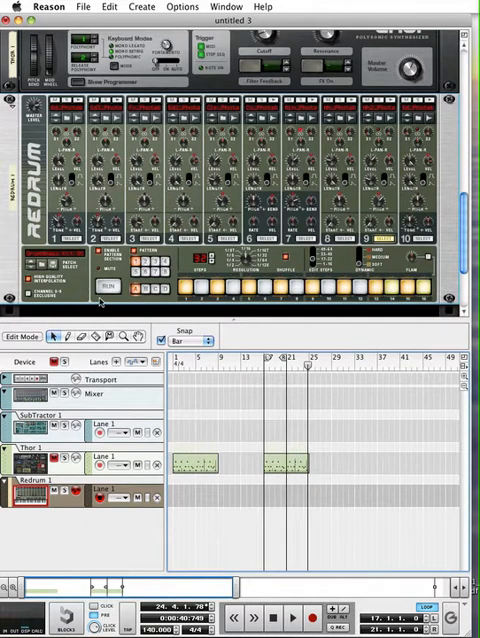
Copy the current Redrum pattern onto its sequencer track as a note clip via Edit > Copy Pattern to Track.
{"action": "right_click", "coordinate": [80, 284]}
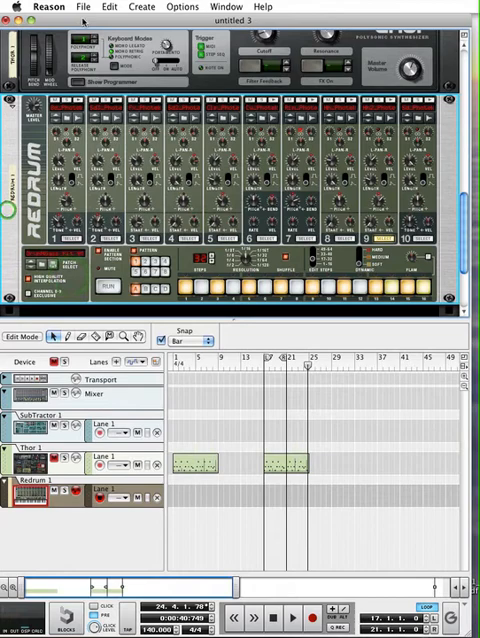
{"action": "left_click", "coordinate": [108, 8]}
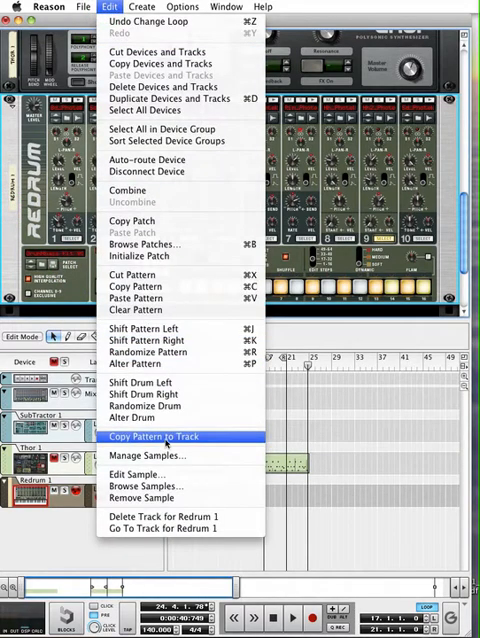
{"action": "left_click", "coordinate": [150, 436]}
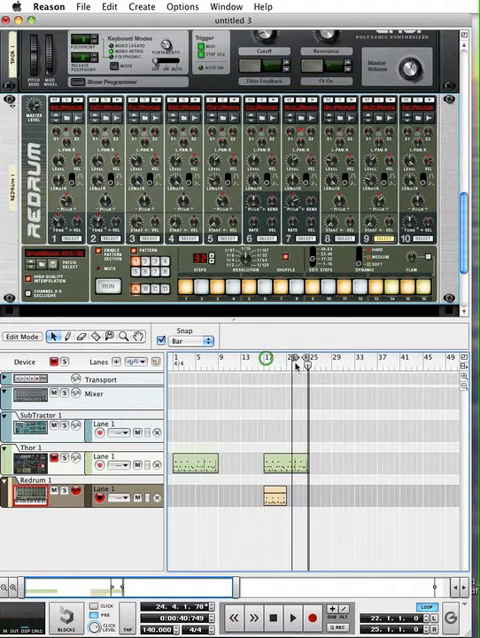
{"action": "left_click", "coordinate": [288, 364]}
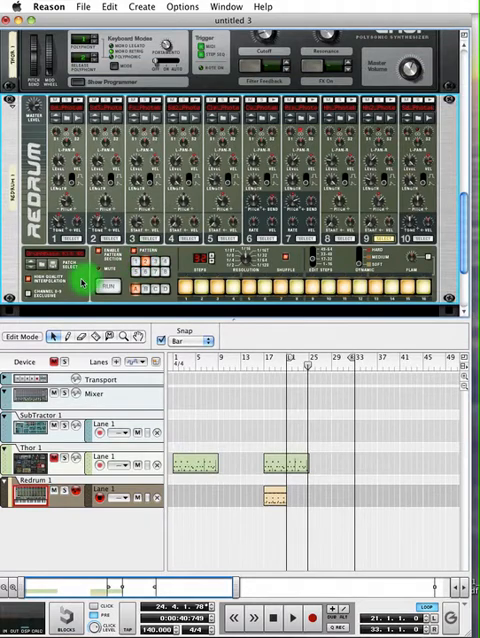
{"action": "mouse_move", "coordinate": [126, 540]}
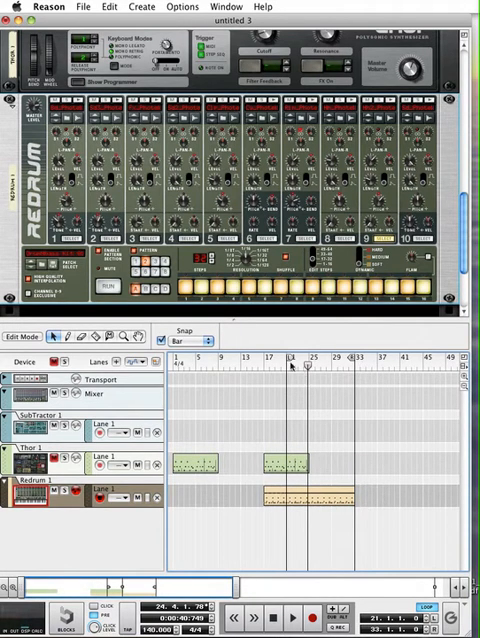
{"action": "left_click", "coordinate": [272, 362]}
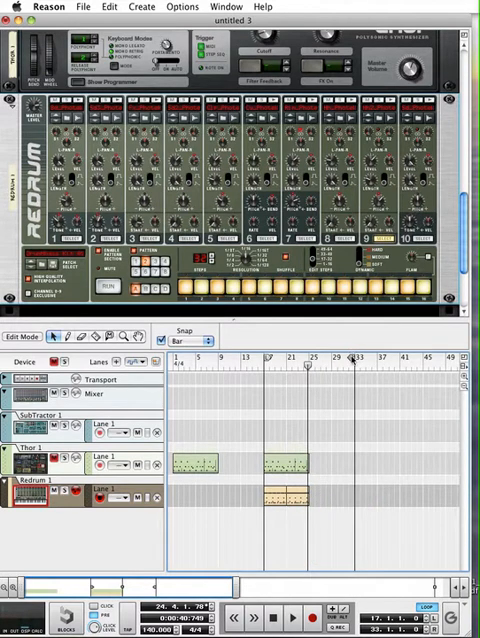
Draw steadily rising velocity bars under the Redrum clip's notes with the Pencil tool.
{"action": "left_click", "coordinate": [304, 366]}
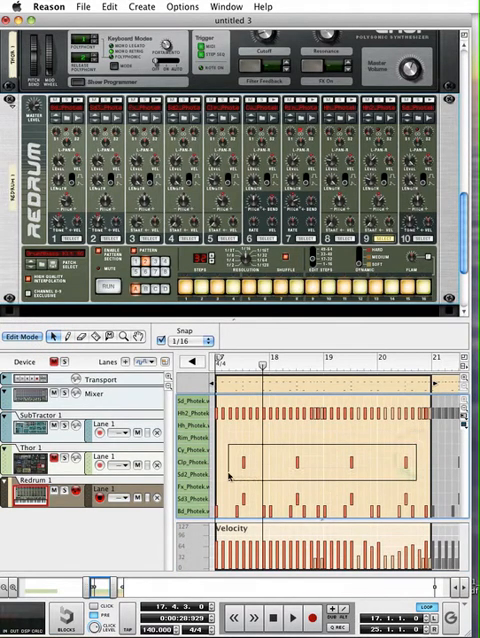
{"action": "left_click", "coordinate": [242, 468]}
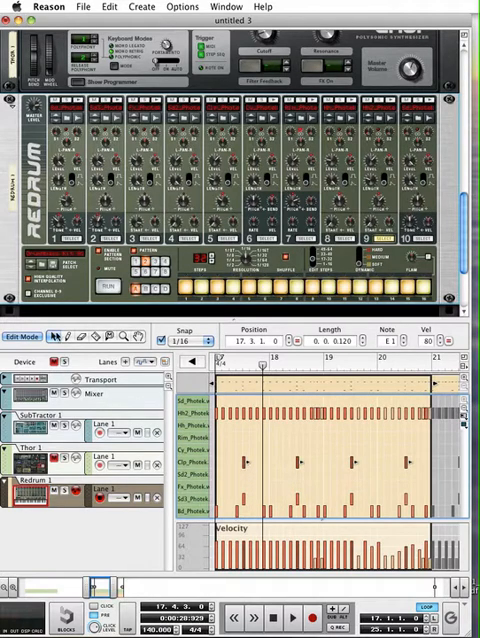
{"action": "left_click", "coordinate": [64, 336]}
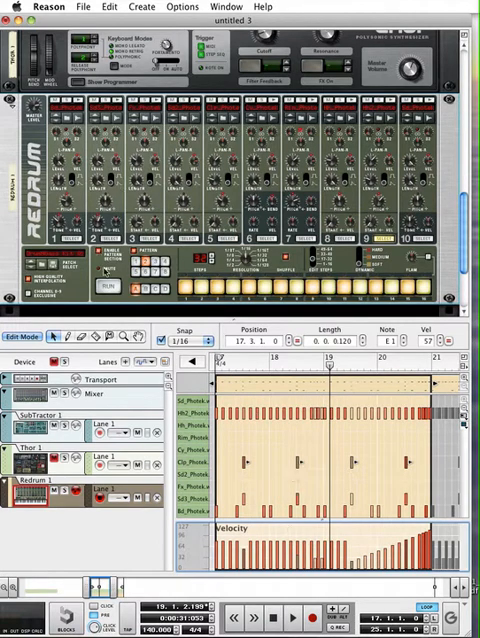
{"action": "mouse_move", "coordinate": [100, 260]}
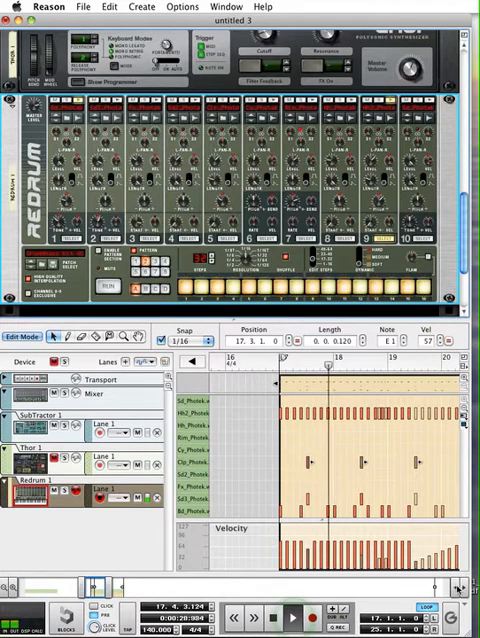
Turn off Redrum's Enable Pattern Section so only the track's crescendo notes play.
{"action": "left_click", "coordinate": [460, 588]}
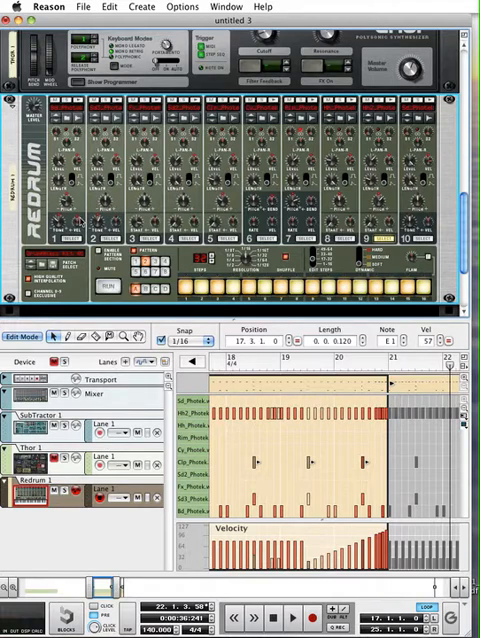
Return to the Arrange view and select the Redrum track with its velocity-crescendo clip.
{"action": "left_click", "coordinate": [188, 340]}
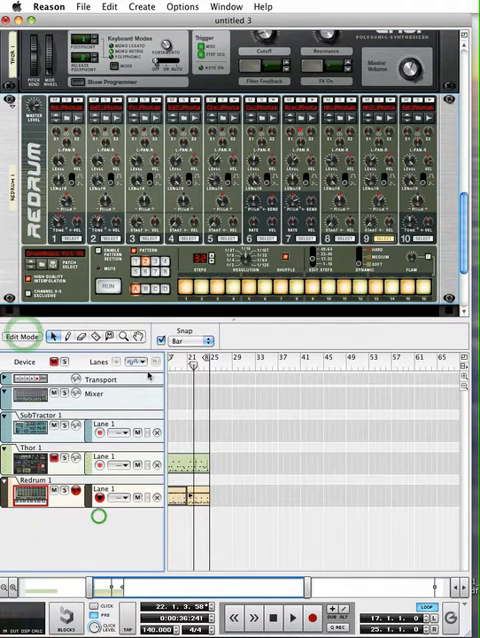
{"action": "left_click", "coordinate": [142, 8]}
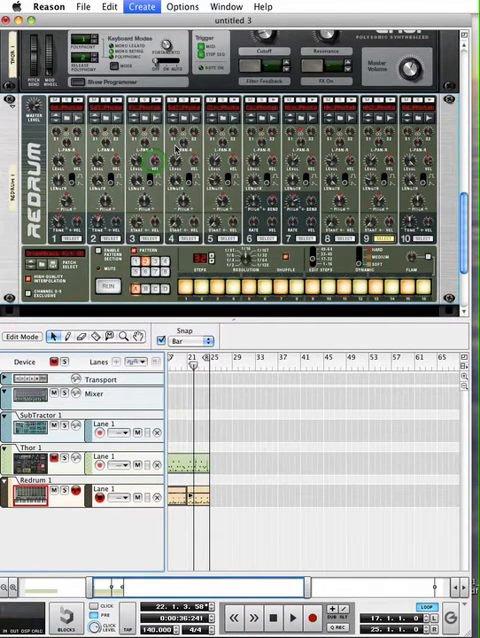
Create a Dr. Octo Rex loop player and copy its loaded loop to its own track.
{"action": "left_click", "coordinate": [140, 8]}
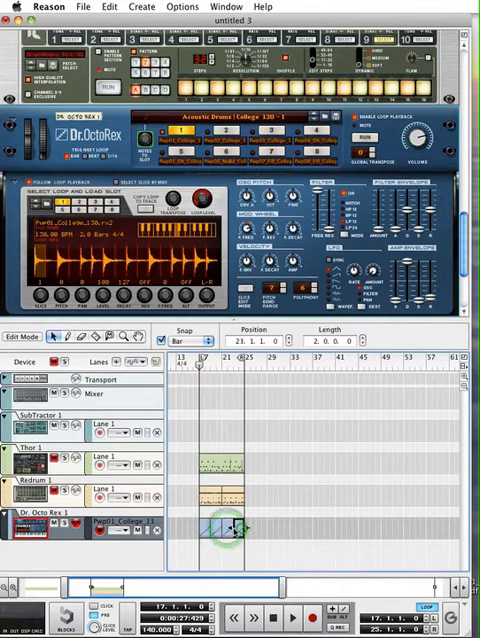
Edit the Dr. Octo Rex clip and move one of its first slices to a different slice row.
{"action": "double_click", "coordinate": [224, 524]}
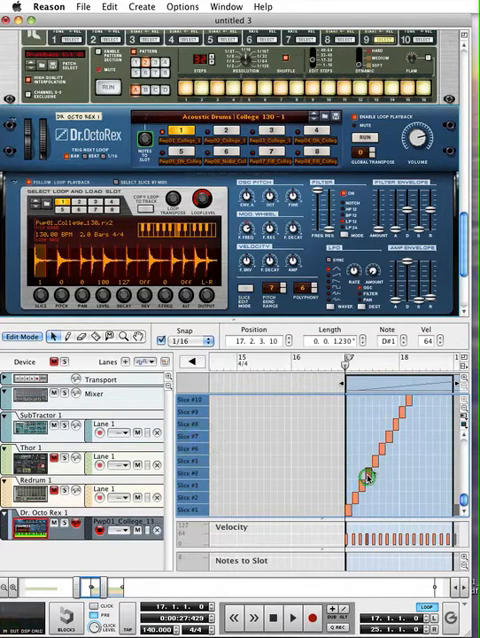
{"action": "left_click", "coordinate": [196, 340]}
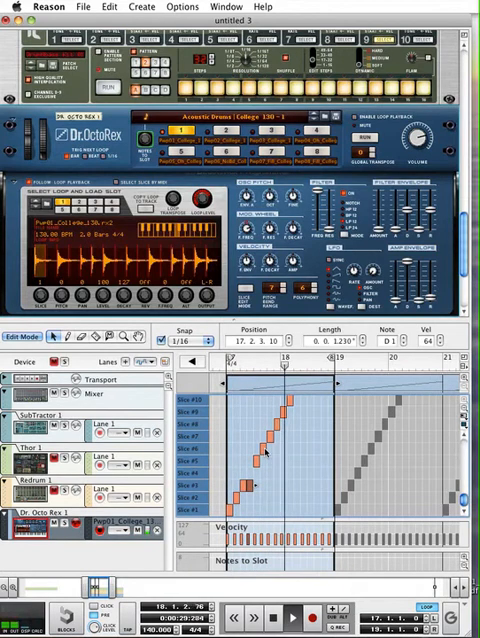
Reorder two more slice notes near the start of the Dr. Octo Rex clip.
{"action": "left_click", "coordinate": [264, 460]}
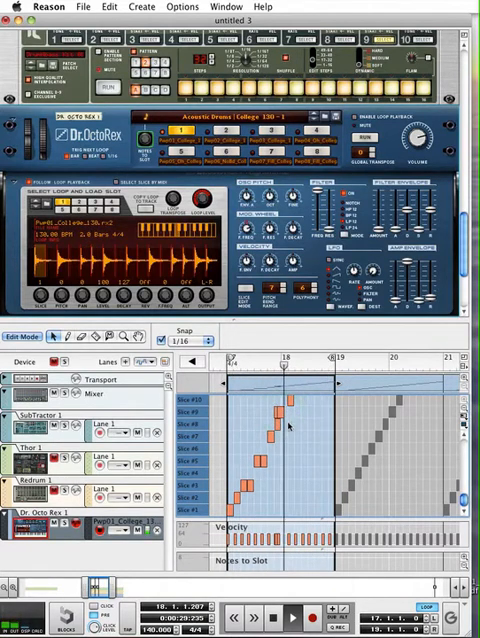
{"action": "left_click", "coordinate": [284, 418]}
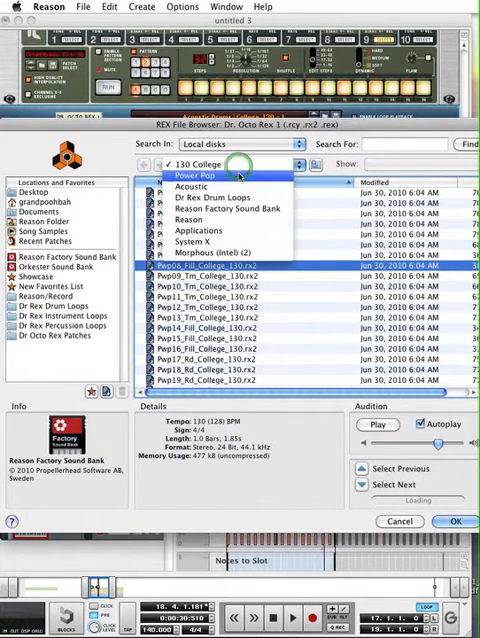
{"action": "mouse_move", "coordinate": [222, 194]}
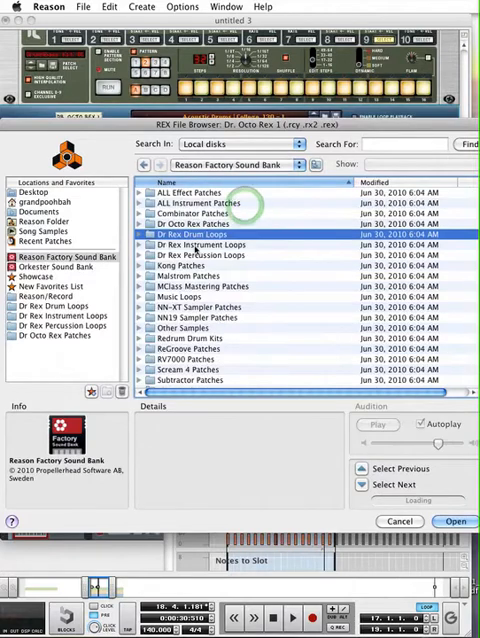
Browse Dr Rex Instrument Loops, look through the guitar loops folder, and load a chosen loop into the player.
{"action": "double_click", "coordinate": [204, 244]}
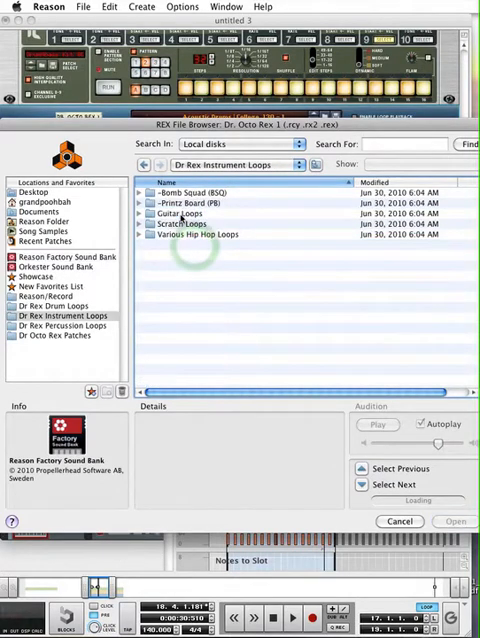
{"action": "double_click", "coordinate": [184, 212]}
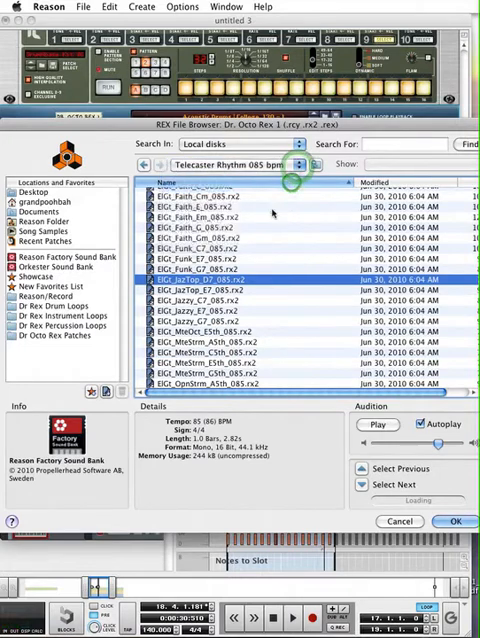
{"action": "left_click", "coordinate": [56, 316]}
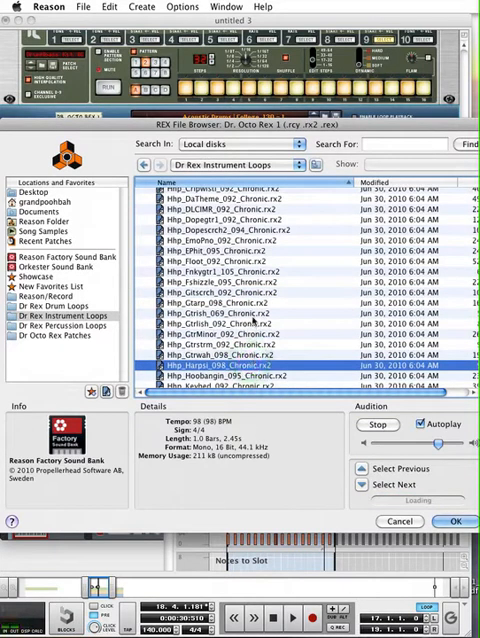
{"action": "left_click", "coordinate": [456, 520]}
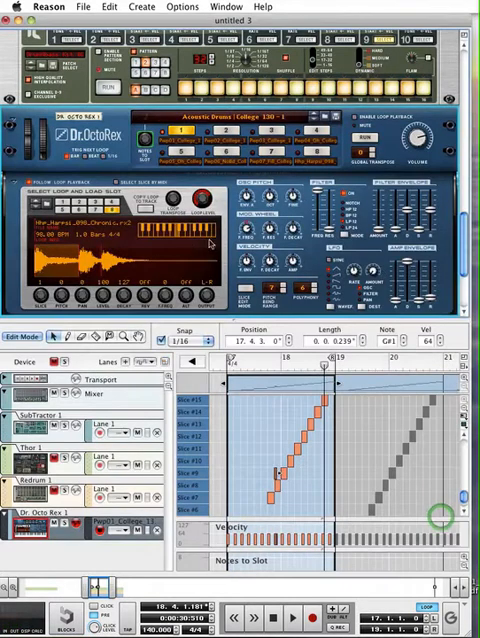